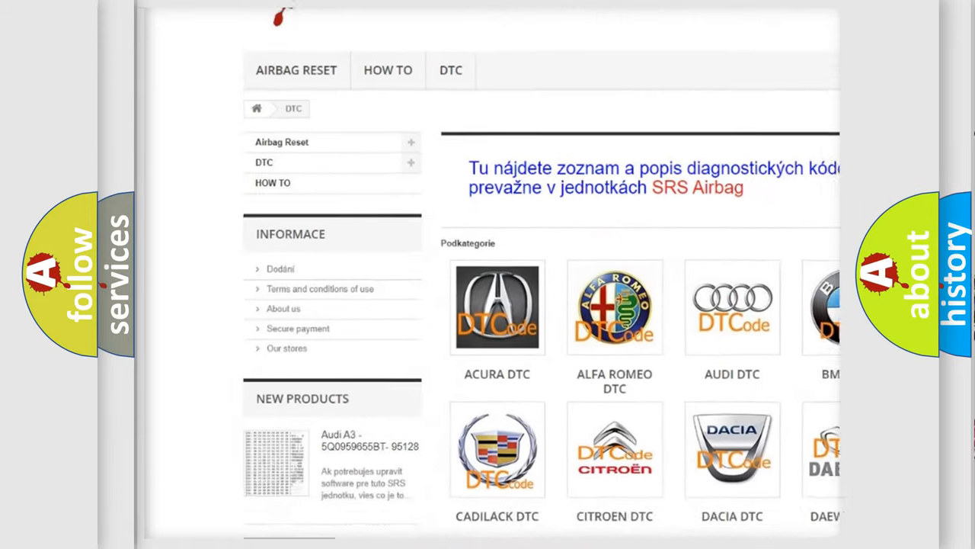
- Scroll up and down through the table of B-series airbag DTC codes
scroll(down, 3)
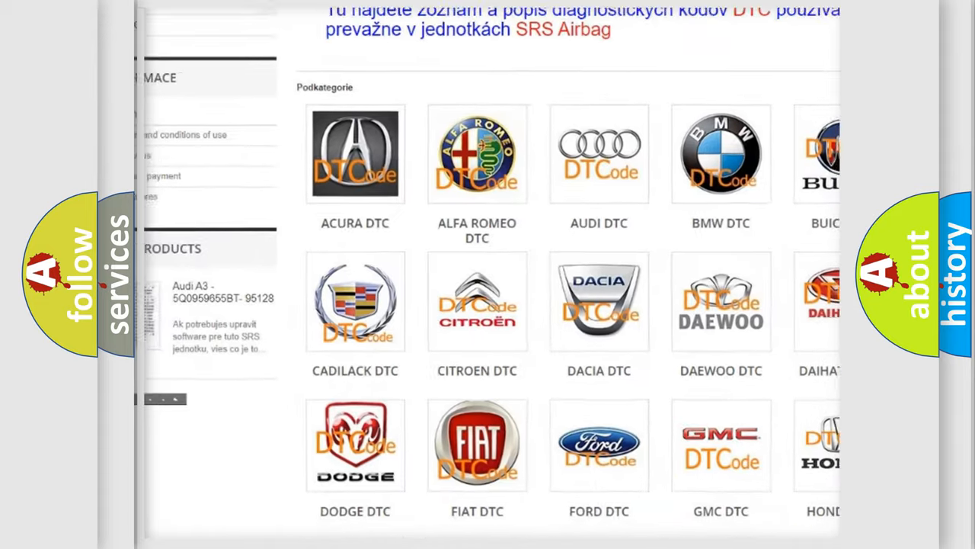
scroll(up, 3)
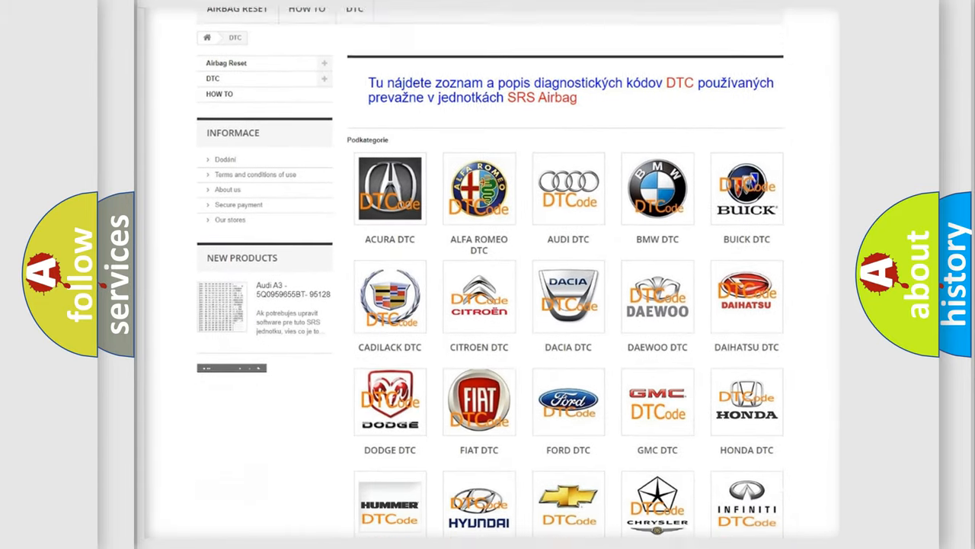
scroll(down, 3)
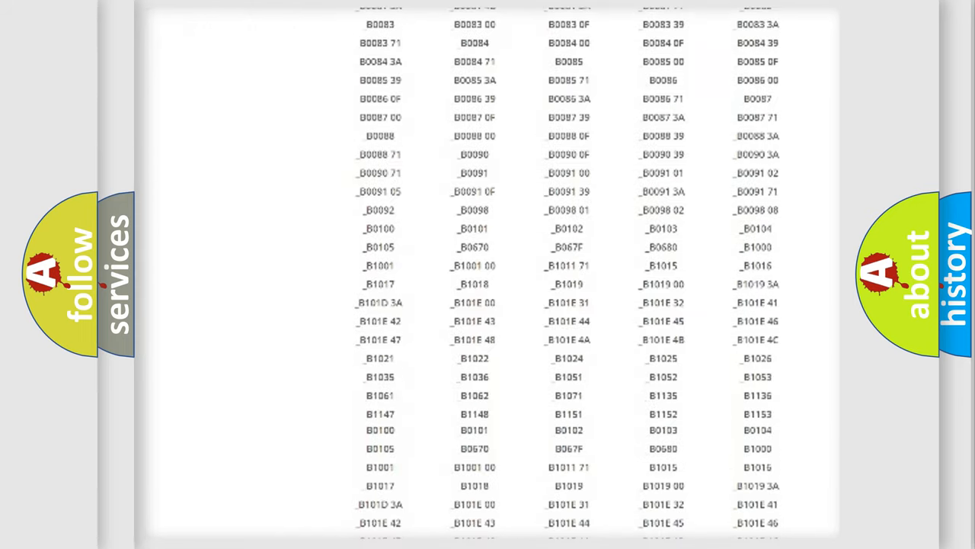
scroll(up, 3)
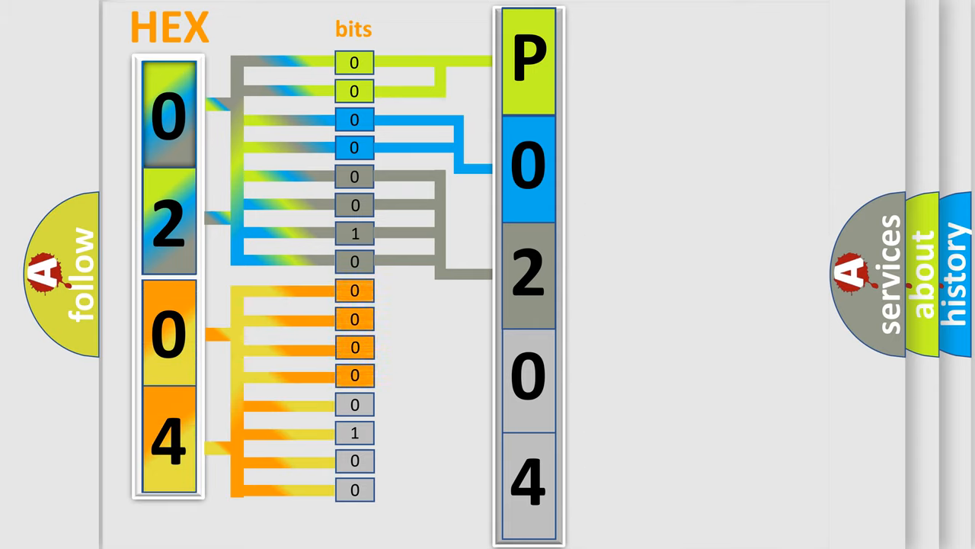
- Reveal the 4-bit-to-hex lookup table beside the 0204-to-P0204 bit diagram
click(530, 373)
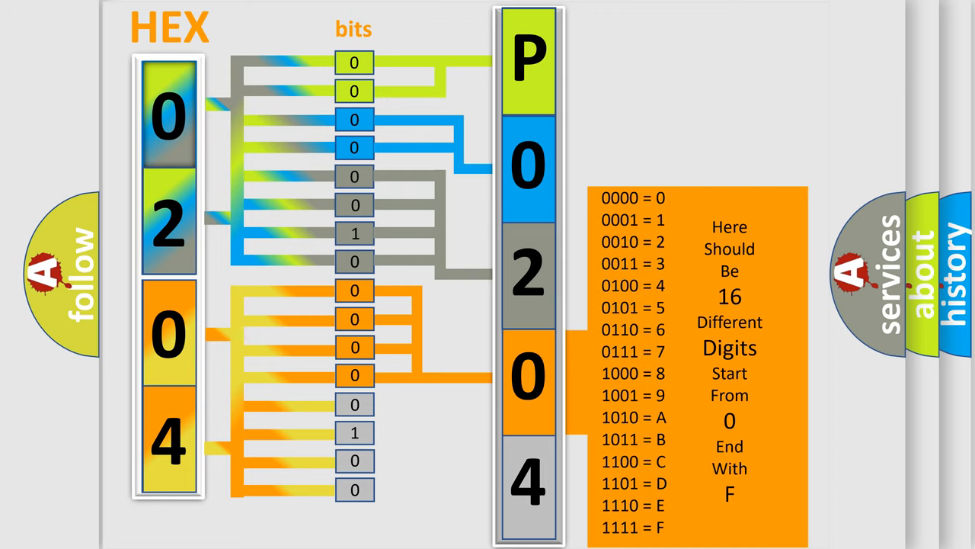